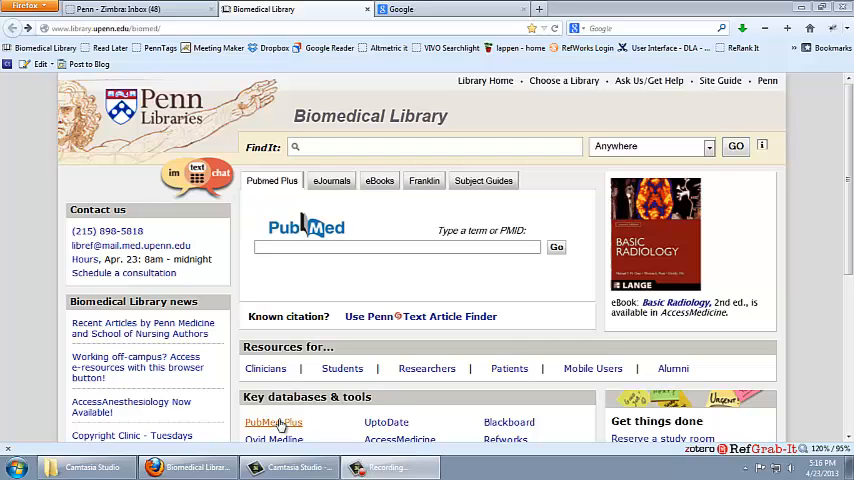
Step: Open PubMed Plus from the Penn Biomedical Library's Key databases & tools list
left_click(273, 421)
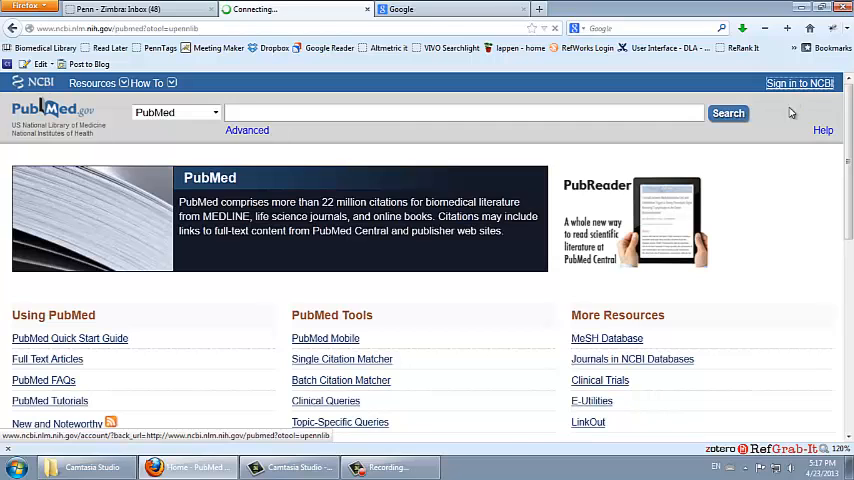
Step: Search Google for 'MYNCBI' and open the My NCBI sign-in result
left_click(798, 83)
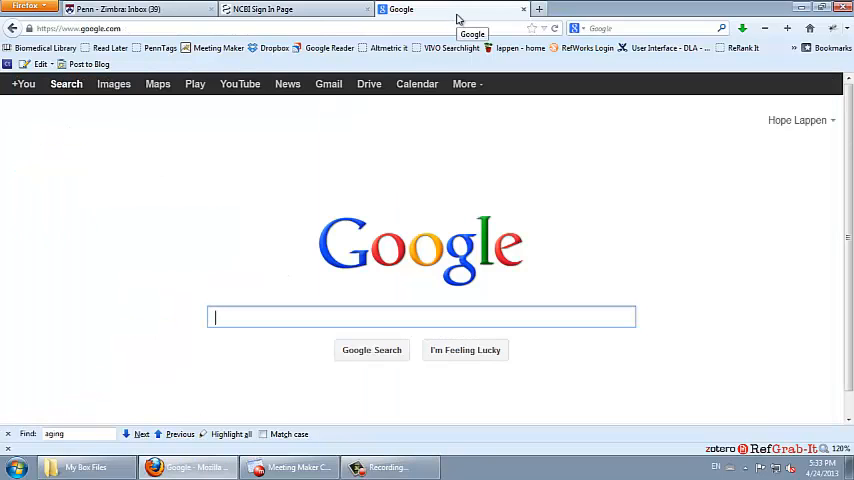
type("MYNCBI")
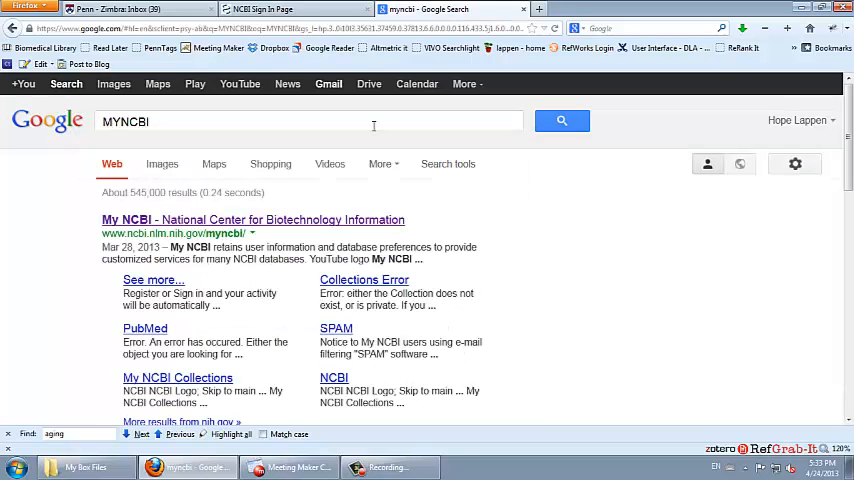
left_click(253, 219)
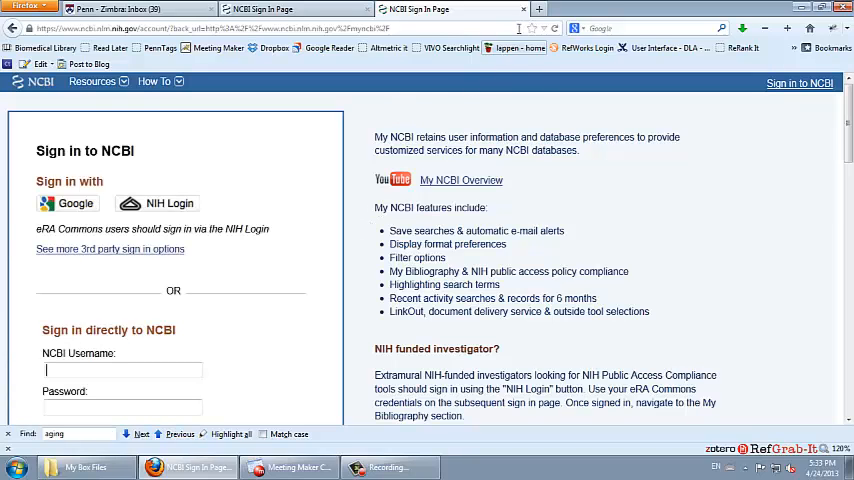
Step: Sign in directly to NCBI with the account username and password
left_click(523, 9)
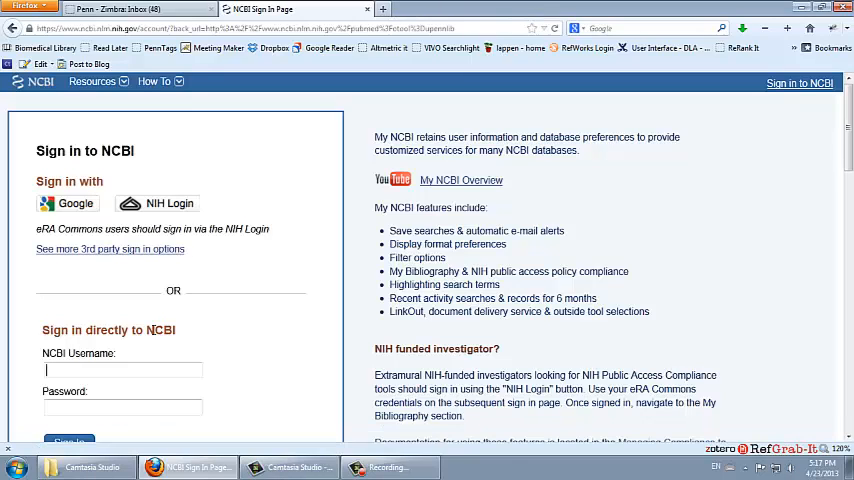
type("hlappen")
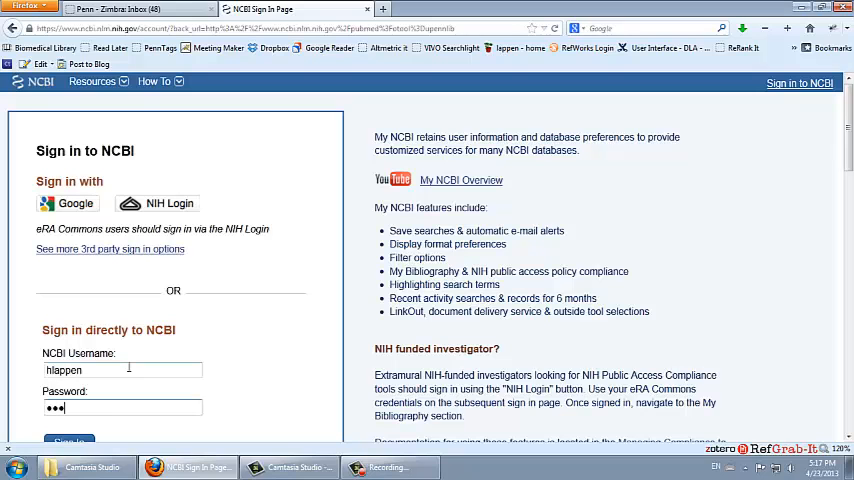
left_click(69, 441)
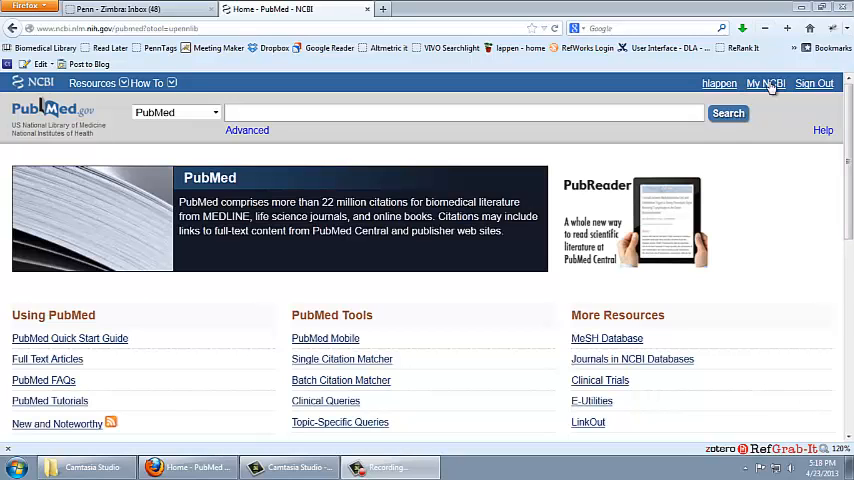
Step: Open Account Settings from the username link in the NCBI top bar
left_click(765, 83)
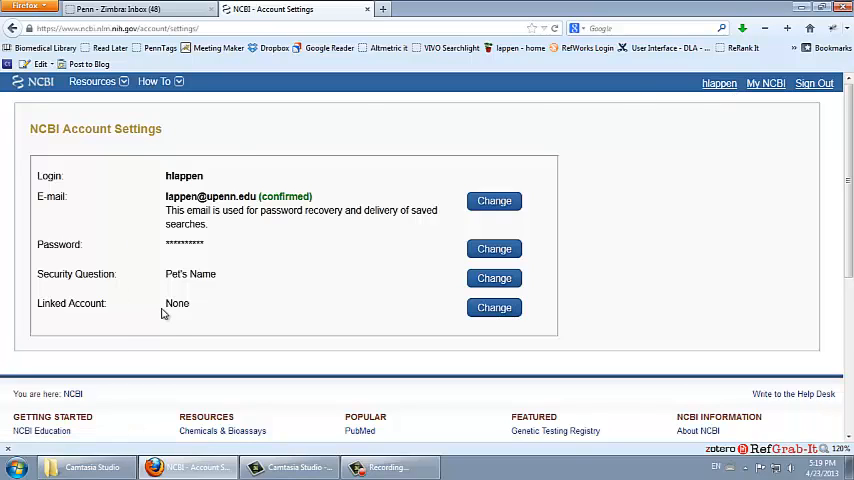
mouse_move(103, 318)
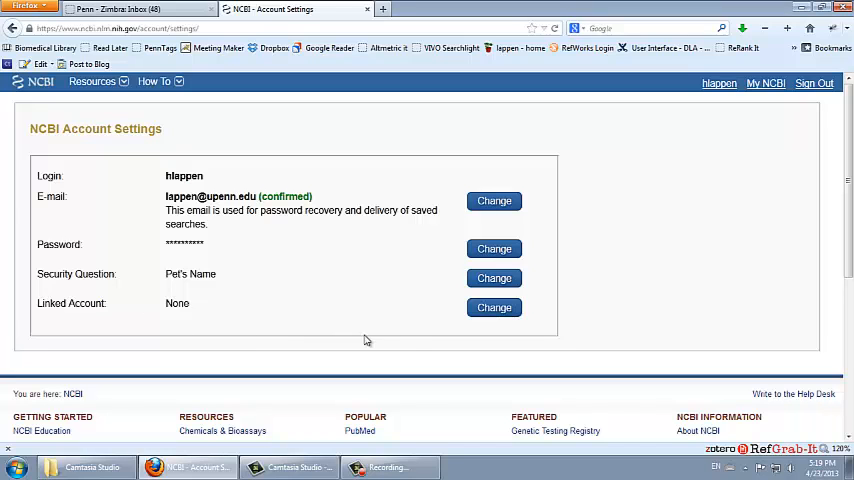
Step: Change the linked account, choosing NIH & eRA Commons from the Login Account Options
left_click(494, 307)
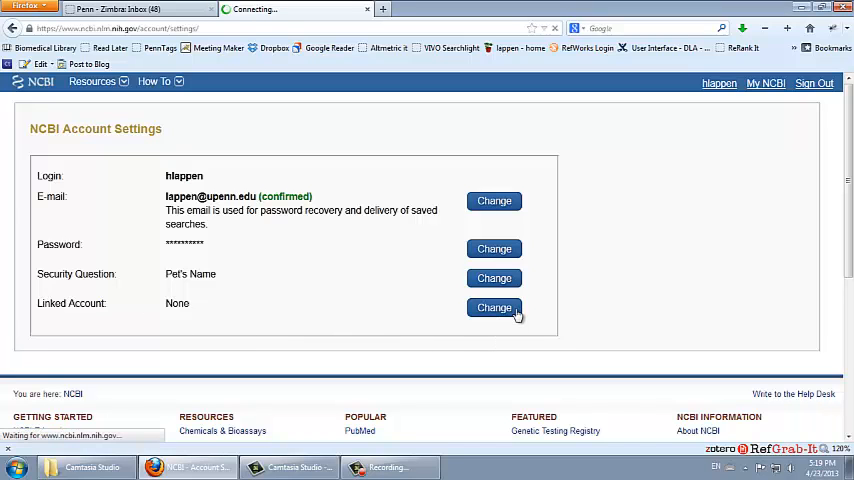
left_click(494, 307)
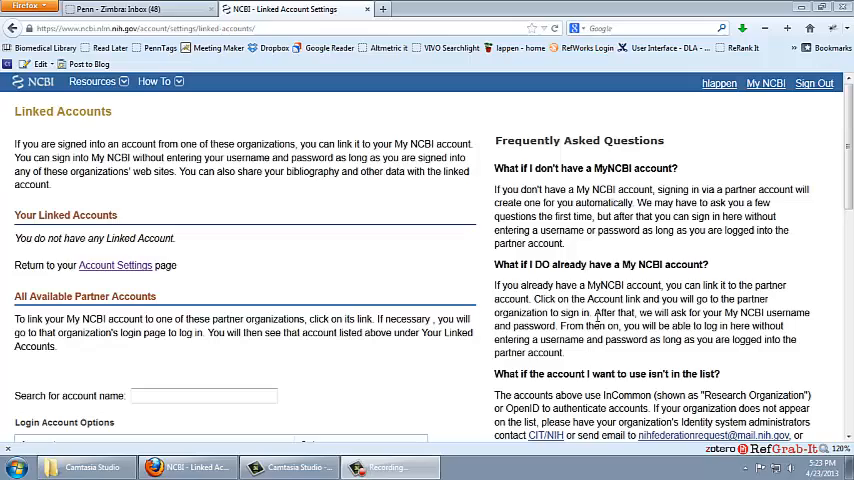
scroll("down", 3)
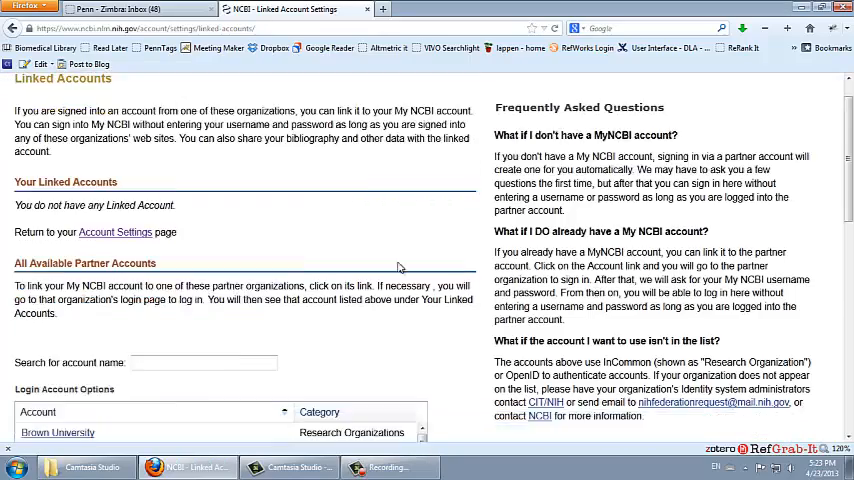
scroll("down", 3)
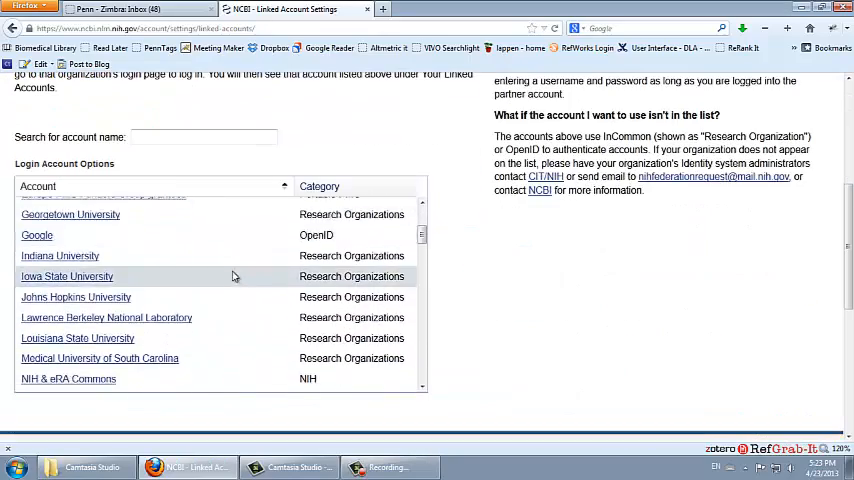
left_click(68, 265)
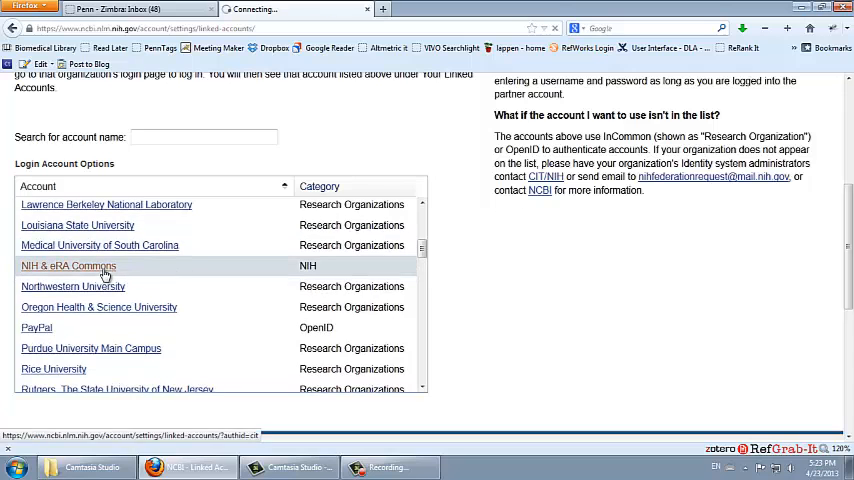
left_click(68, 265)
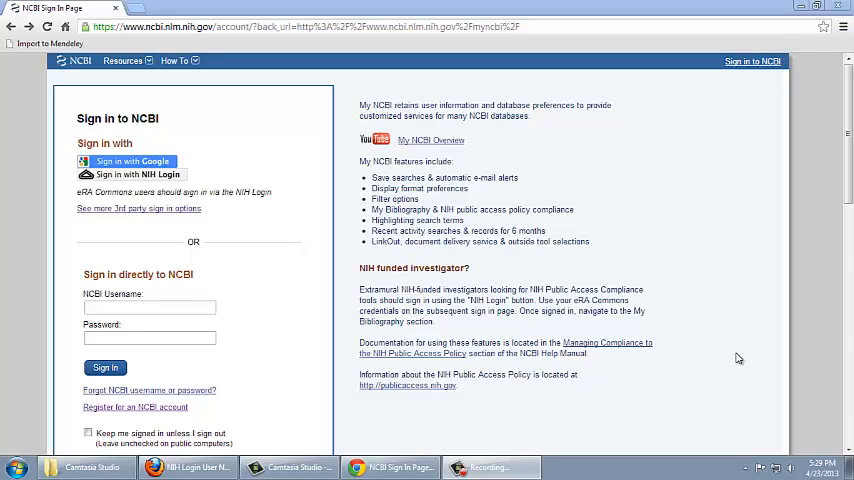
mouse_move(714, 395)
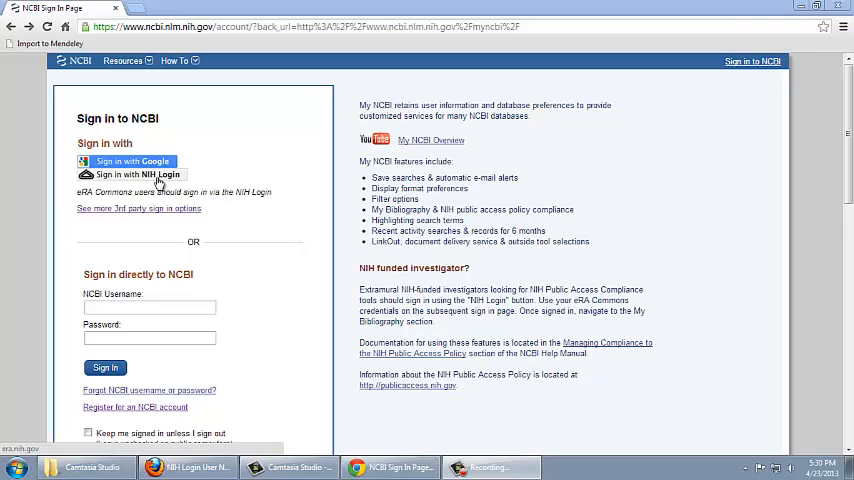
Step: Choose 'Sign in with NIH Login' on the Sign in to NCBI page
left_click(138, 174)
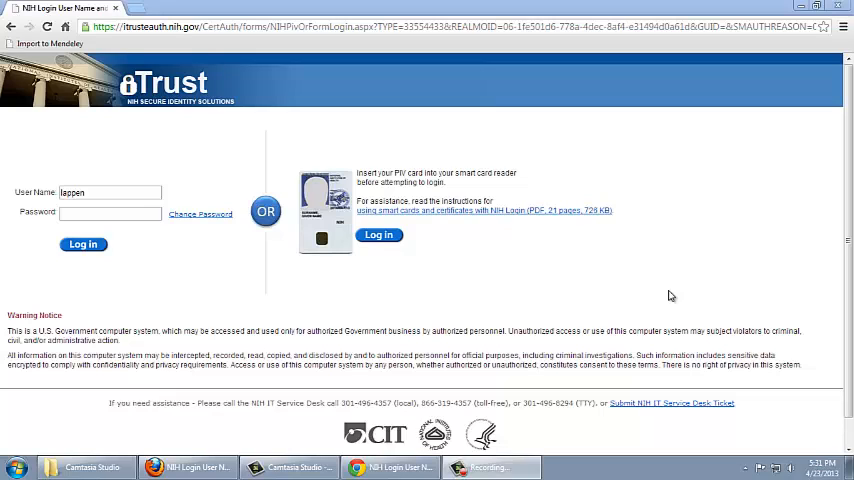
Step: Enter the eRA Commons password on the NIH iTrust login and log in
left_click(110, 212)
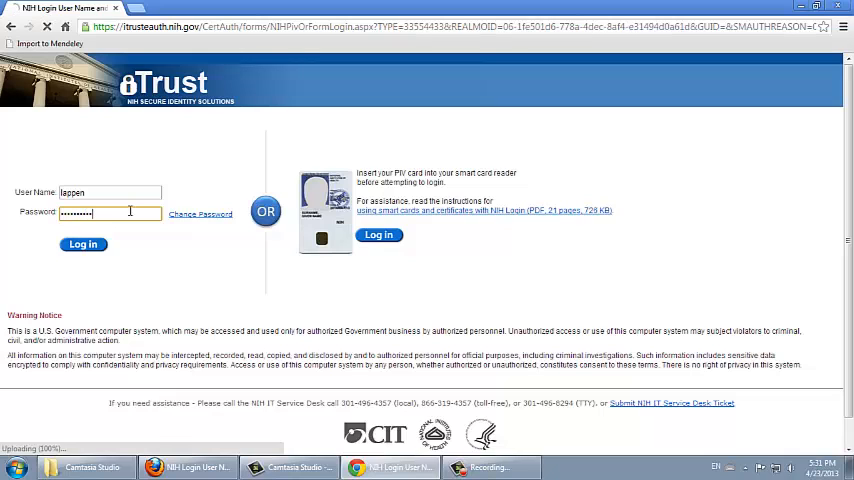
left_click(83, 244)
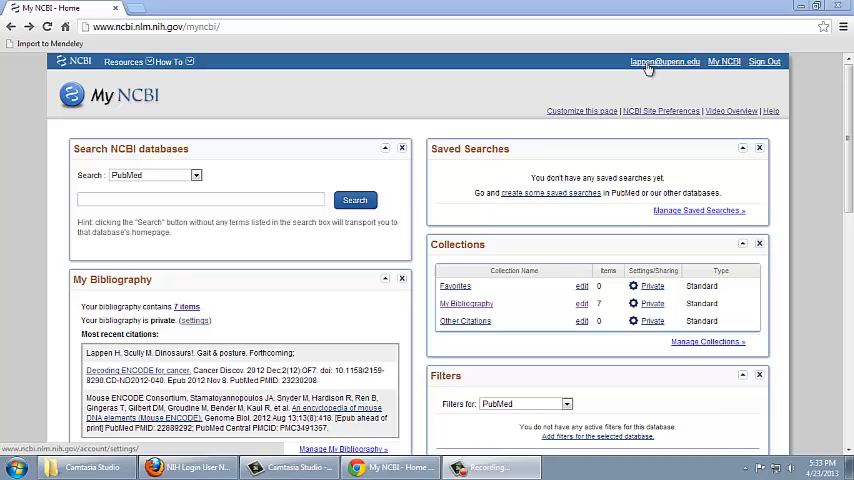
Step: Open Account Settings and view Linked Accounts showing eRA Commons linked
left_click(664, 61)
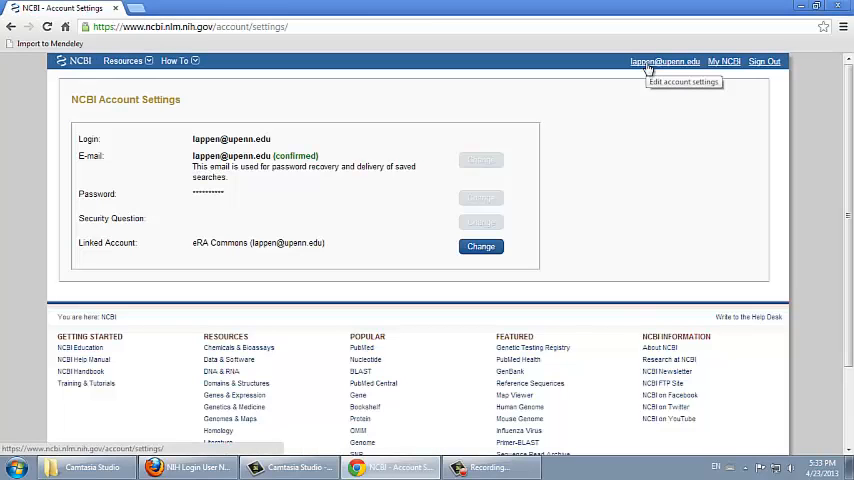
mouse_move(247, 253)
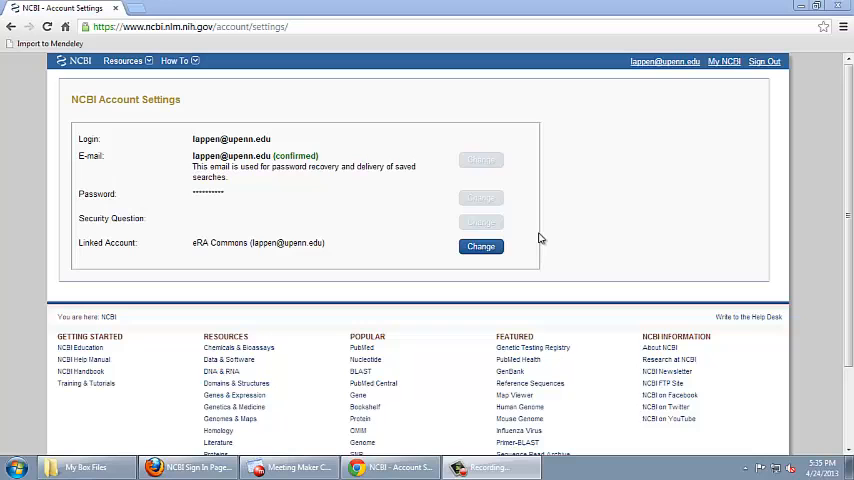
left_click(481, 246)
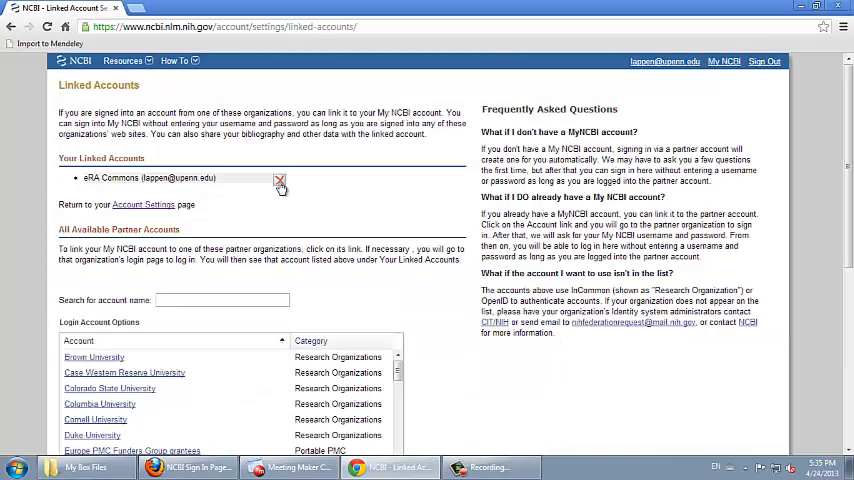
mouse_move(280, 182)
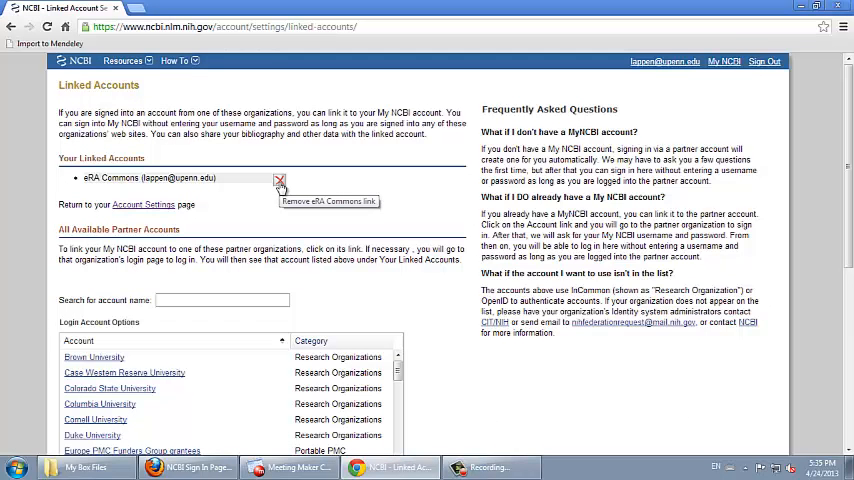